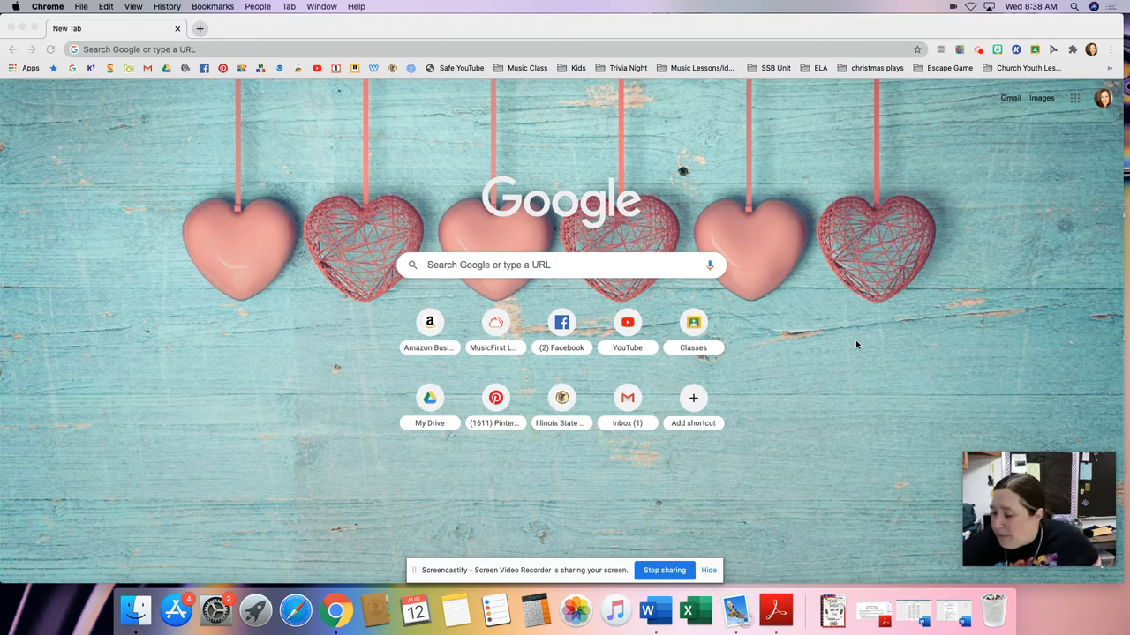
{"action": "mouse_move", "coordinate": [801, 353]}
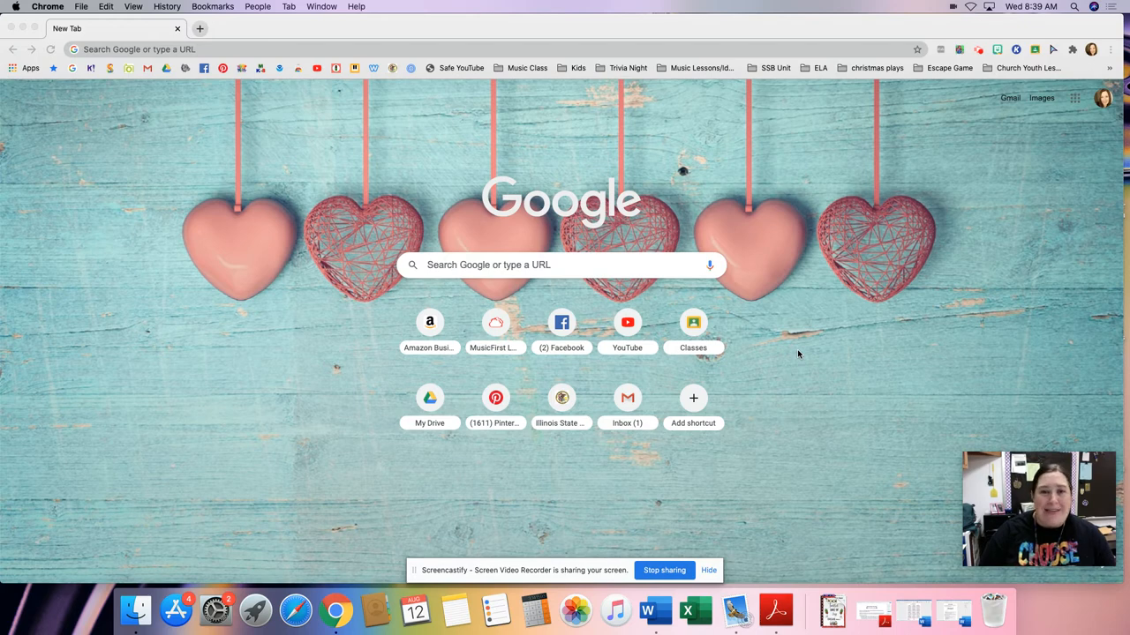
{"action": "mouse_move", "coordinate": [427, 99]}
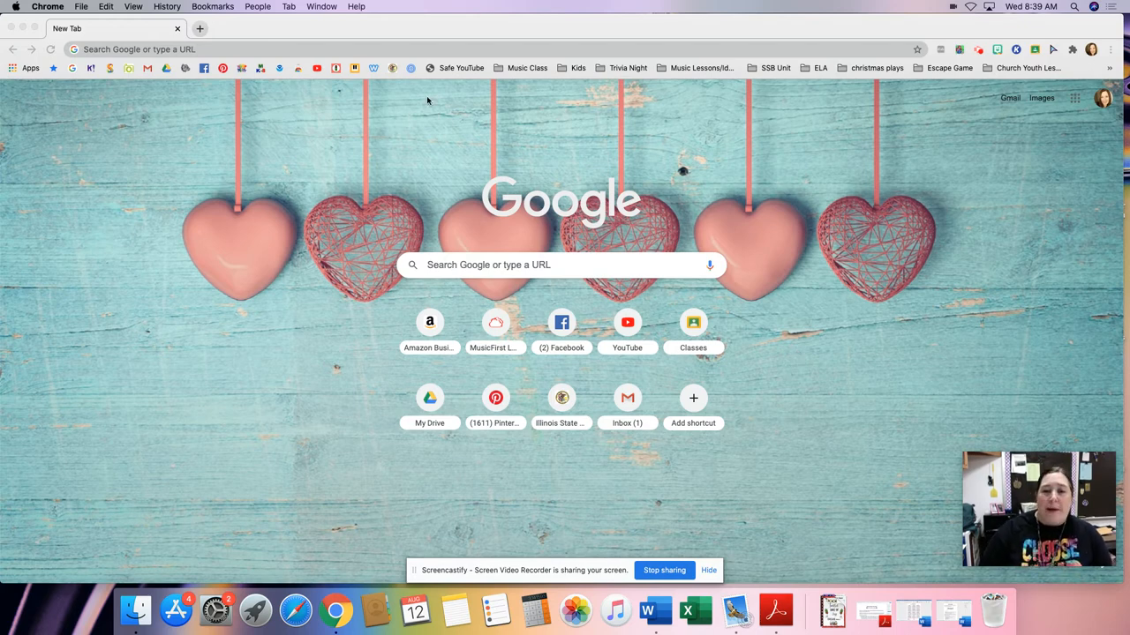
{"action": "mouse_move", "coordinate": [175, 611]}
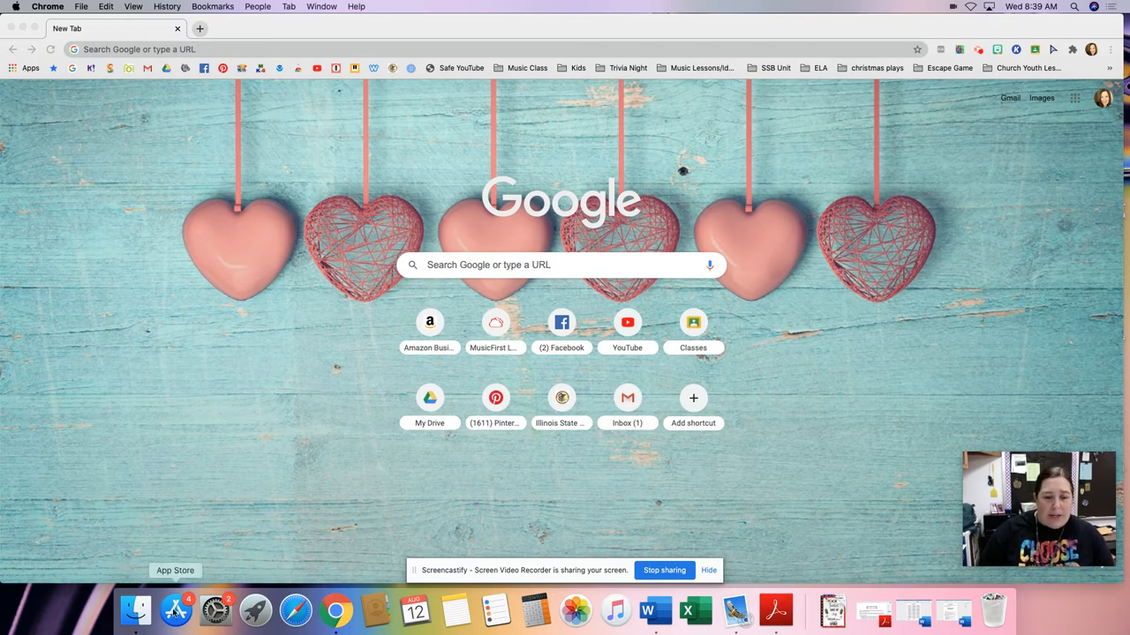
Browse to the Applications folder in Finder and choose QuickTime Player.
{"action": "left_click", "coordinate": [134, 610]}
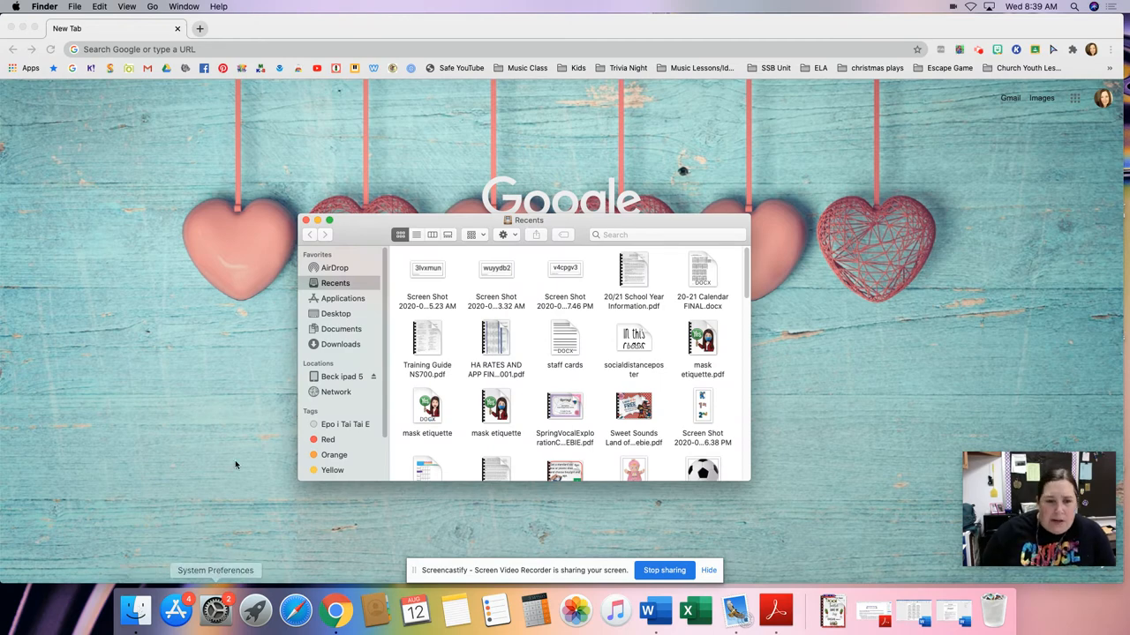
{"action": "left_click", "coordinate": [343, 298]}
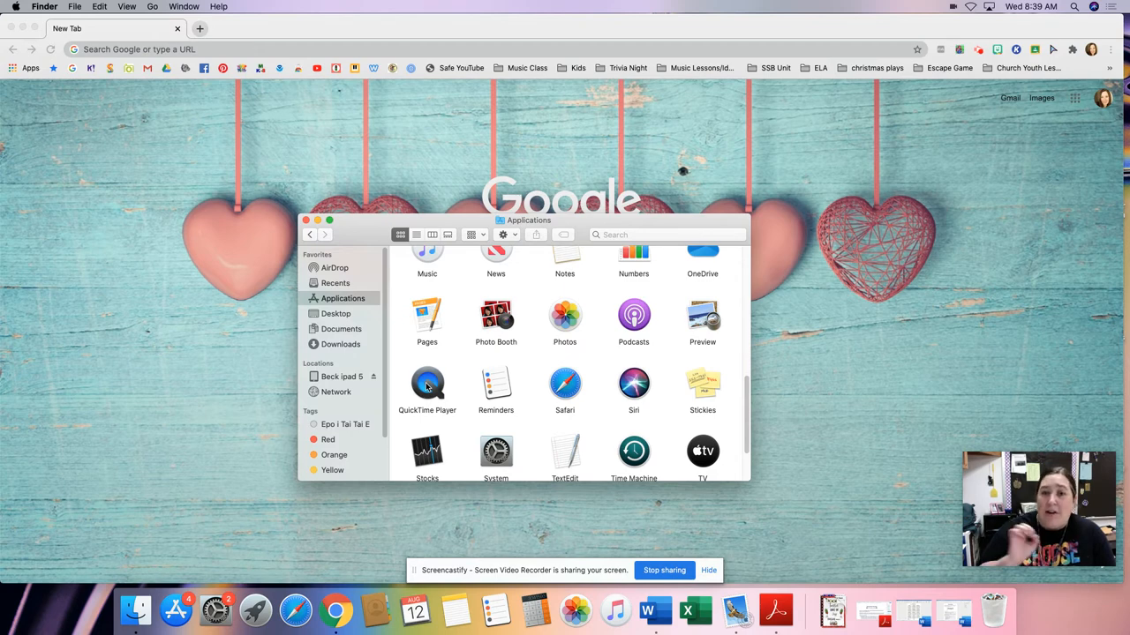
{"action": "left_click", "coordinate": [427, 383]}
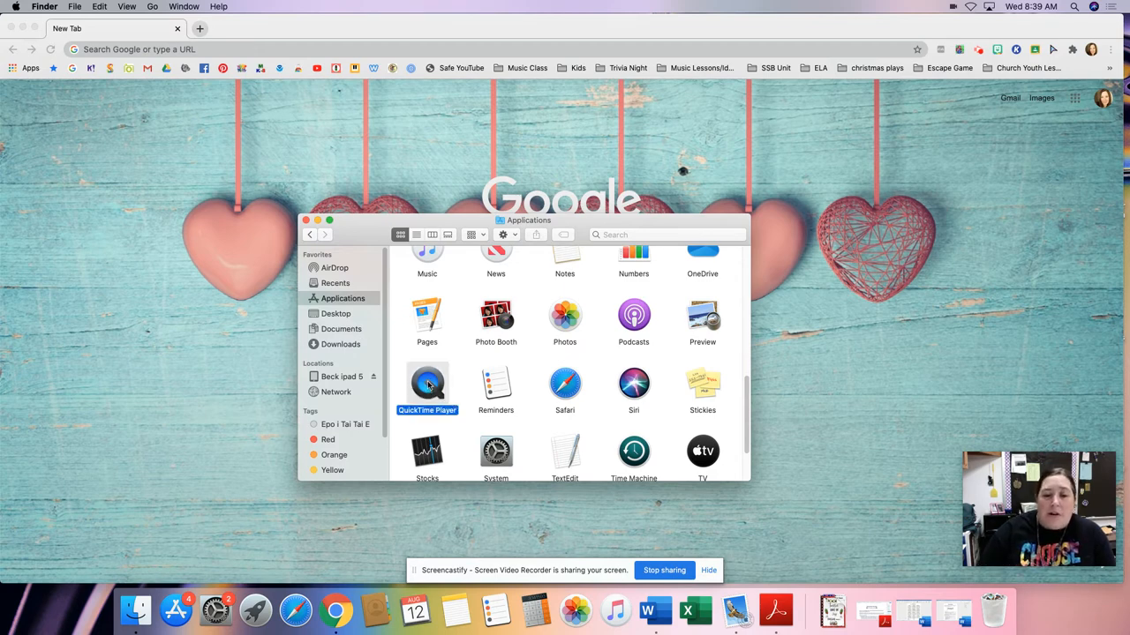
Launch QuickTime Player and start a New Movie Recording showing the webcam feed.
{"action": "double_click", "coordinate": [427, 381]}
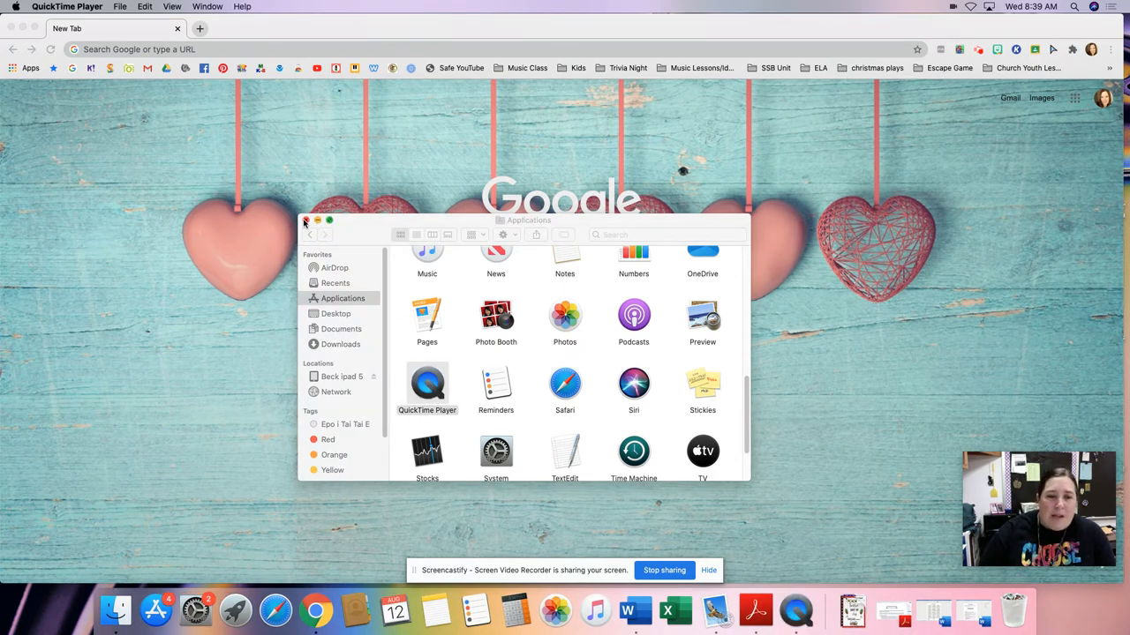
{"action": "left_click", "coordinate": [307, 219]}
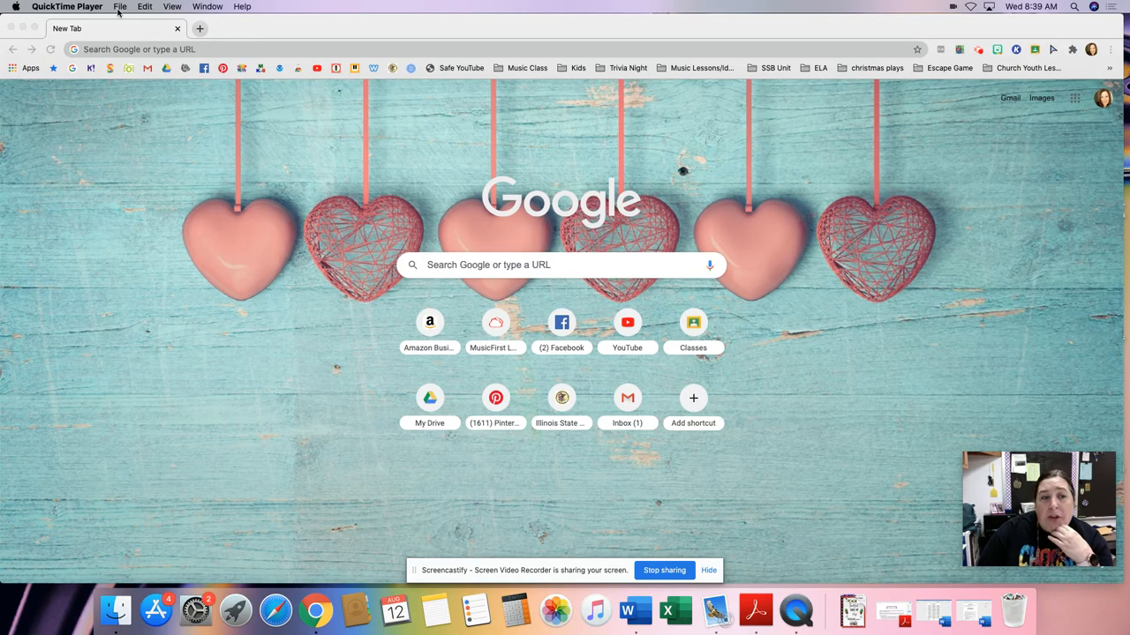
{"action": "left_click", "coordinate": [120, 7]}
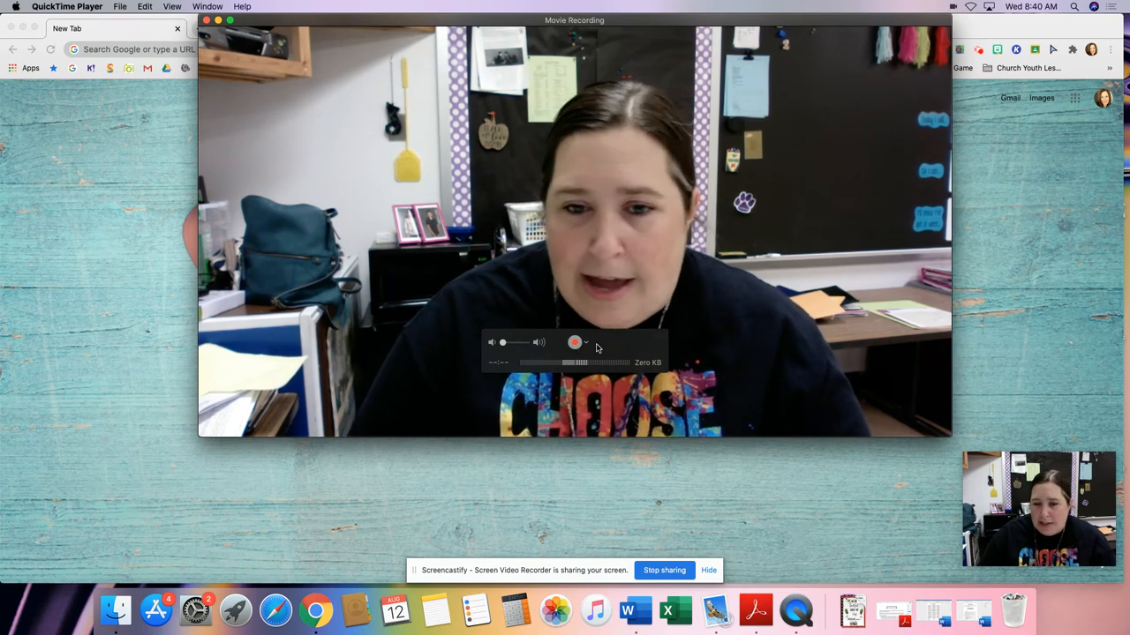
Reveal the recording's camera, microphone and quality choices beside the record button.
{"action": "left_click", "coordinate": [586, 342]}
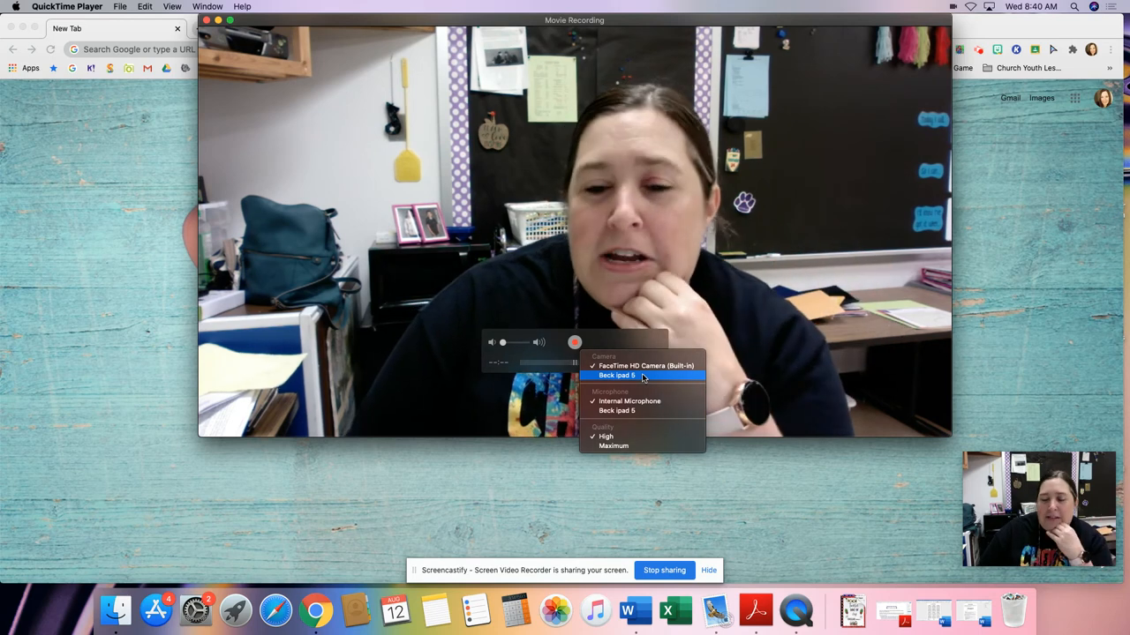
Switch the recording camera to the iPad so the notepad smiley face appears.
{"action": "left_click", "coordinate": [616, 374]}
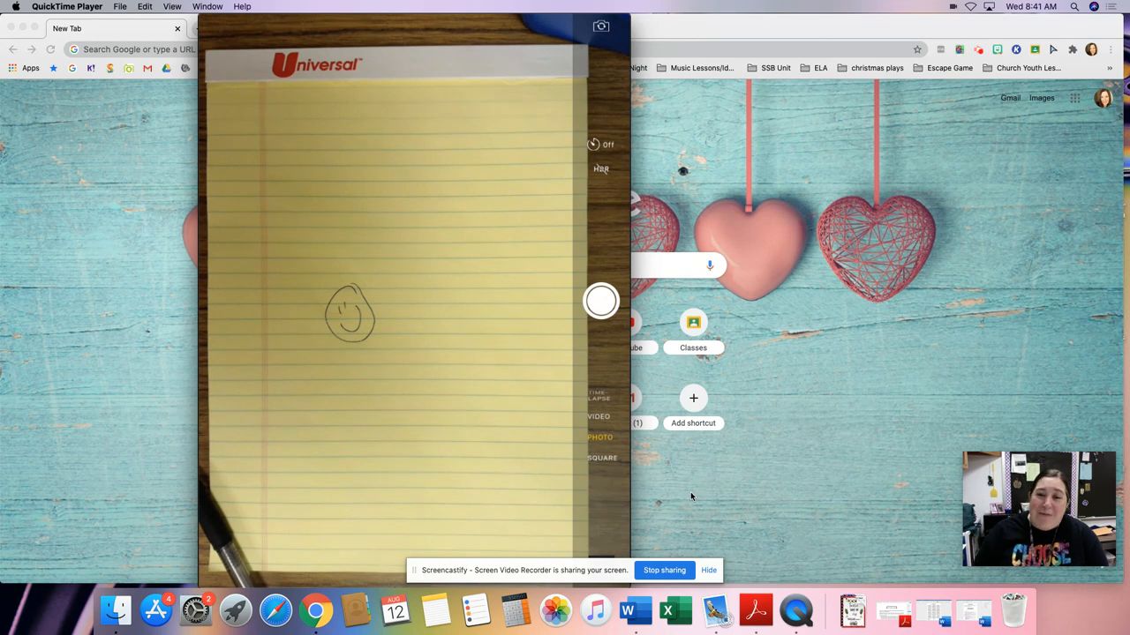
{"action": "mouse_move", "coordinate": [685, 494]}
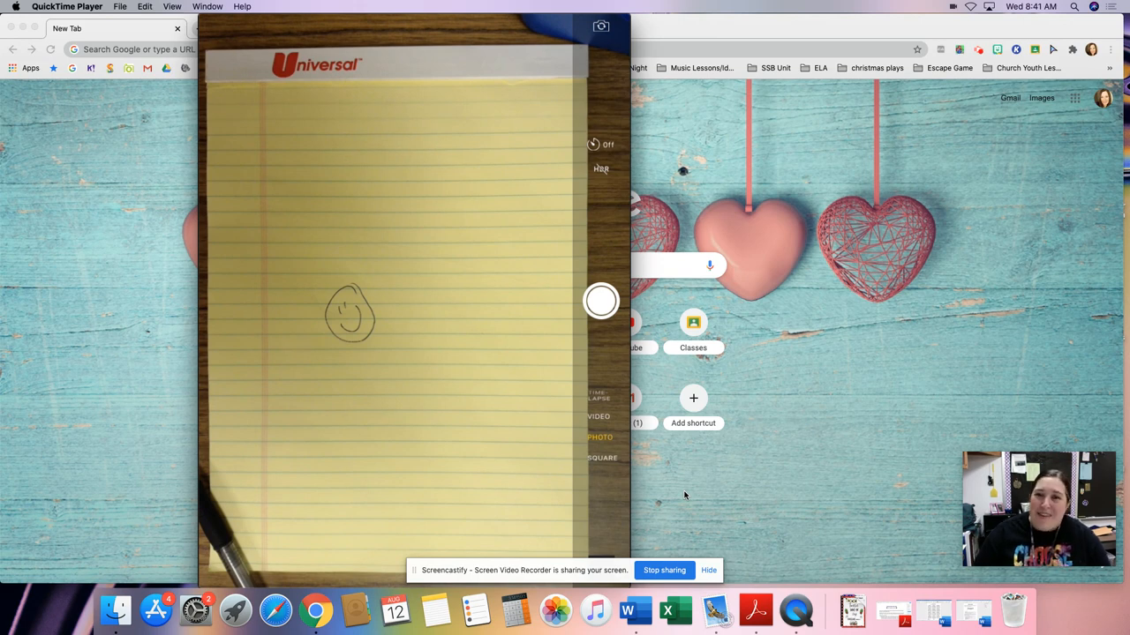
{"action": "mouse_move", "coordinate": [549, 575]}
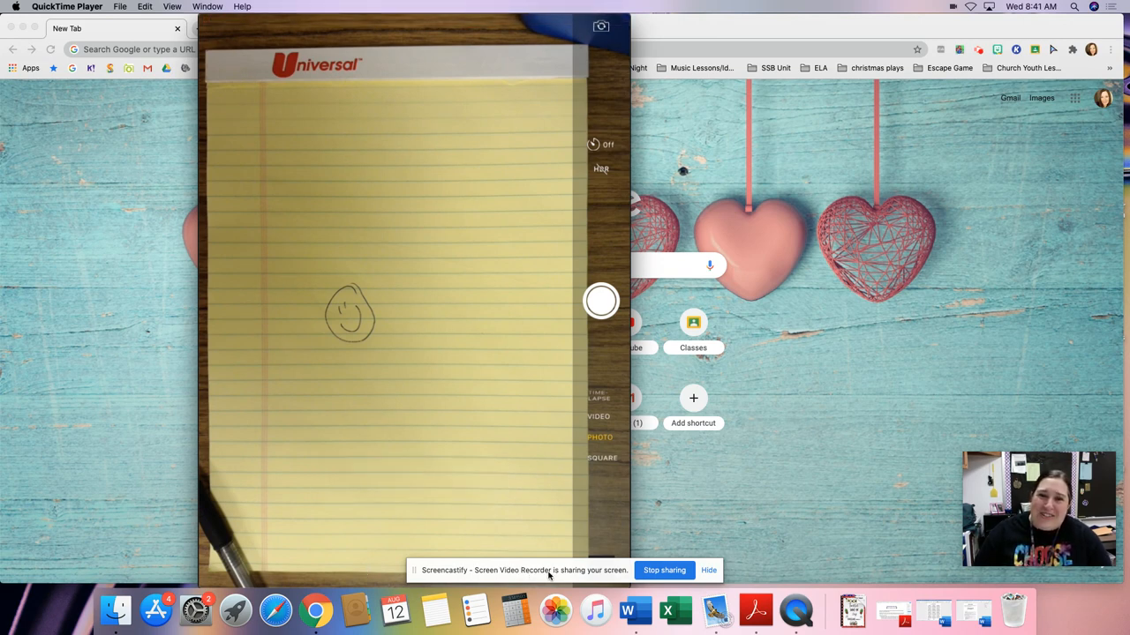